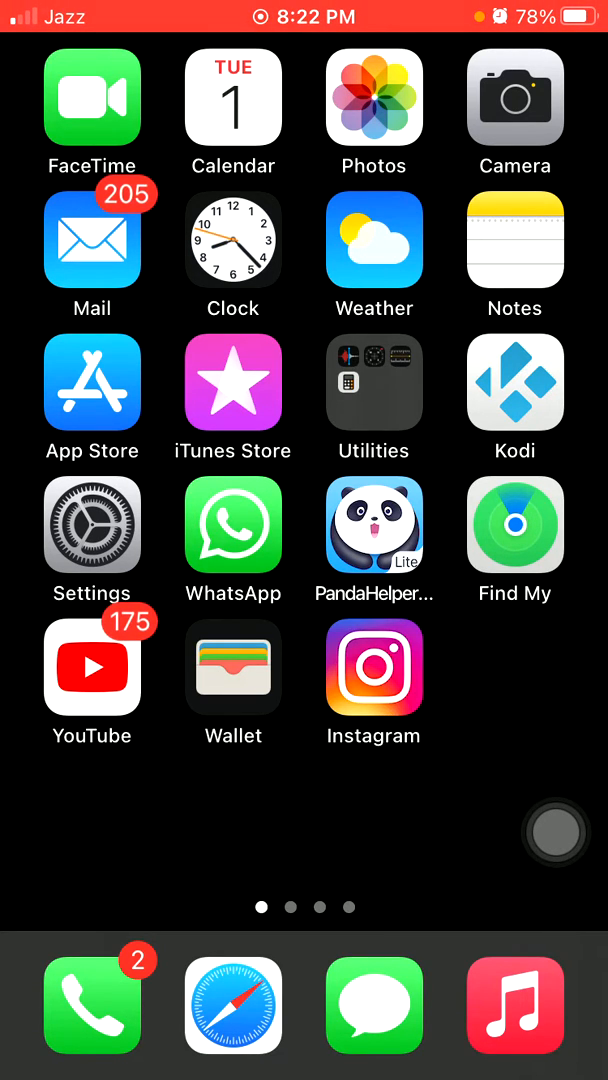
Enable Local Network access for WhatsApp in Settings and go back to the home screen
left_click(92, 524)
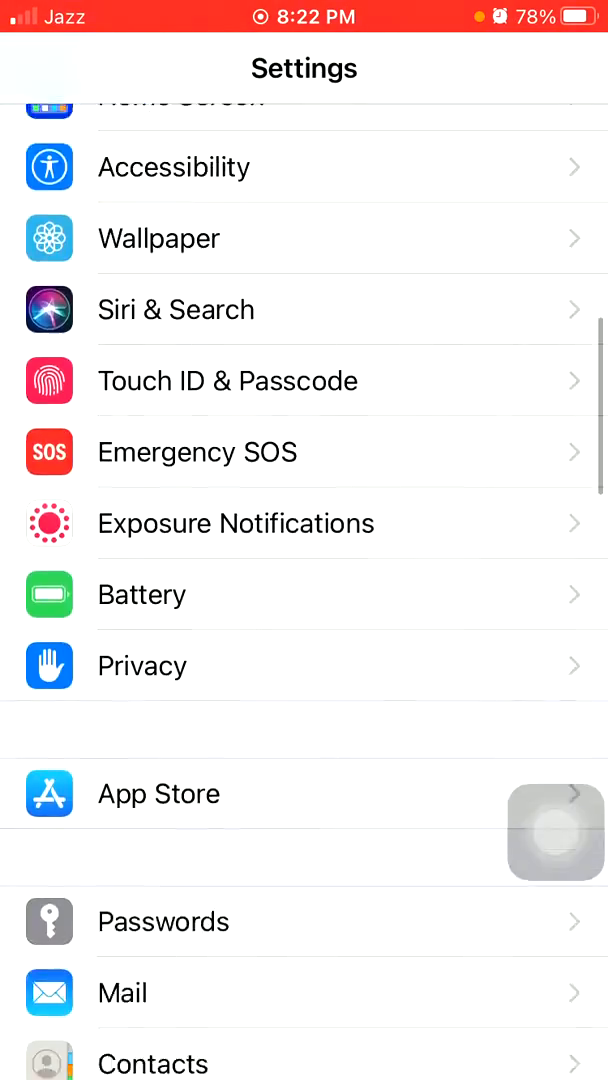
scroll("down", 3)
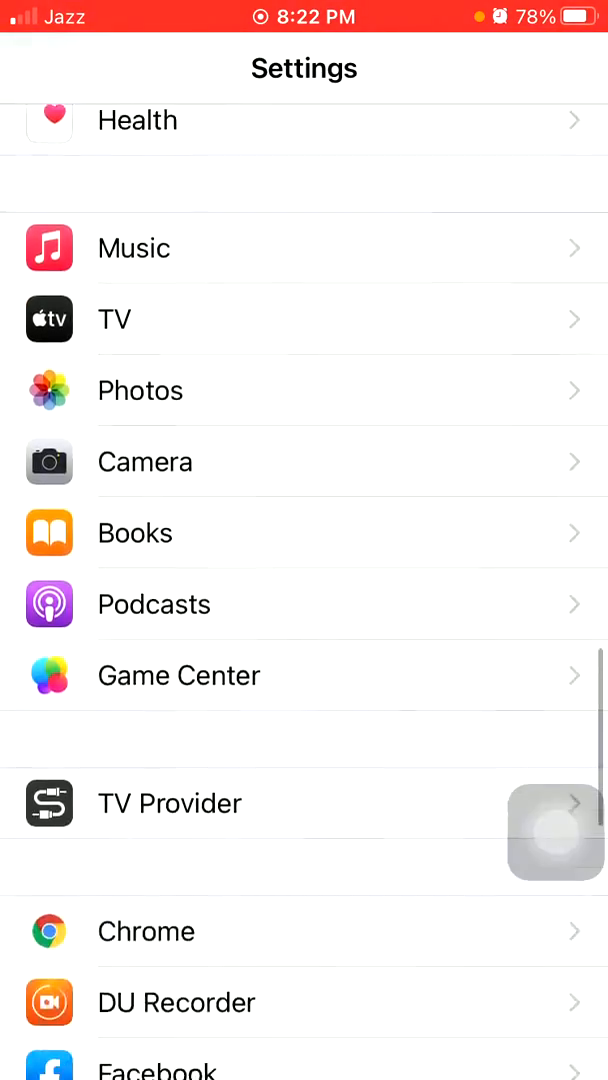
scroll("down", 3)
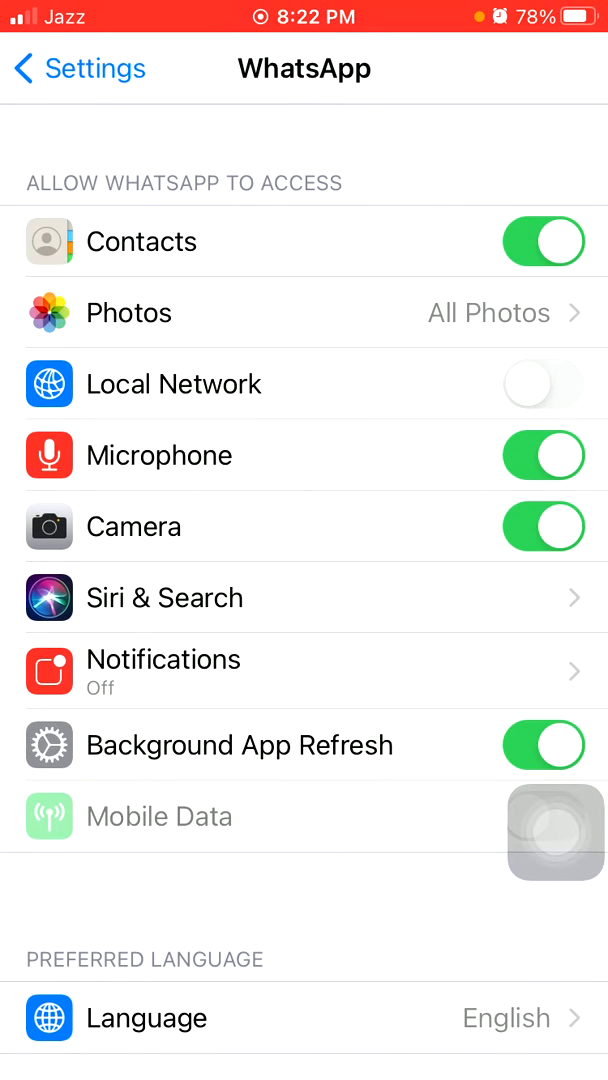
left_click(556, 832)
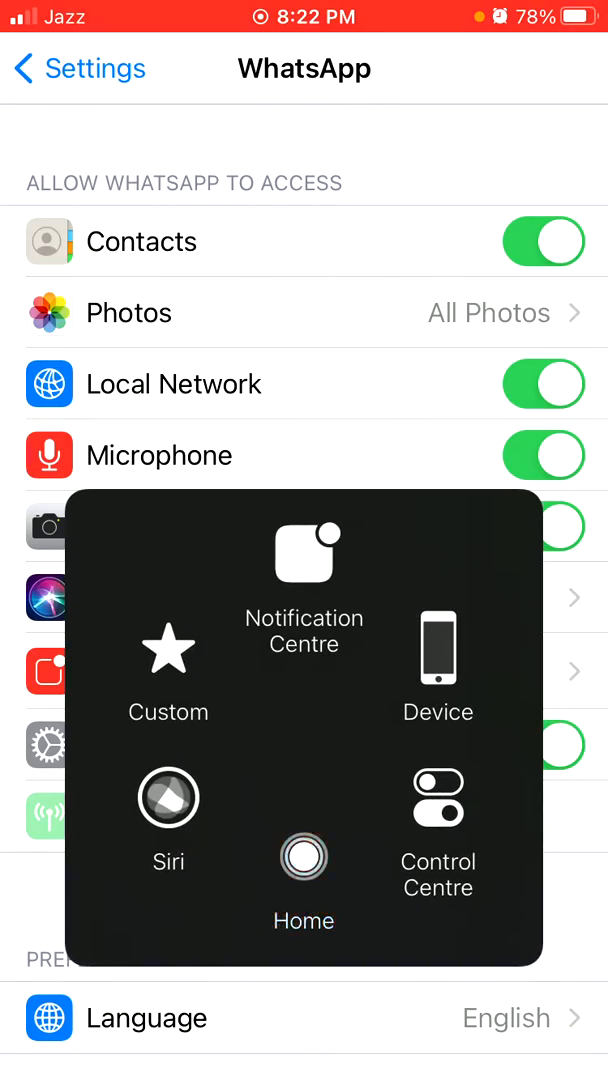
left_click(304, 858)
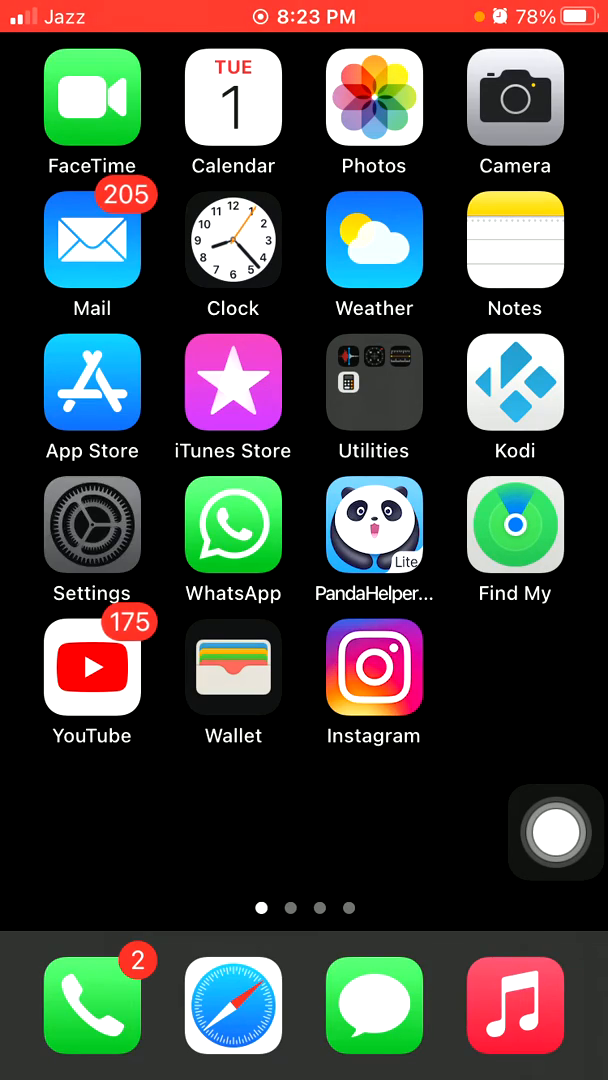
left_click(92, 540)
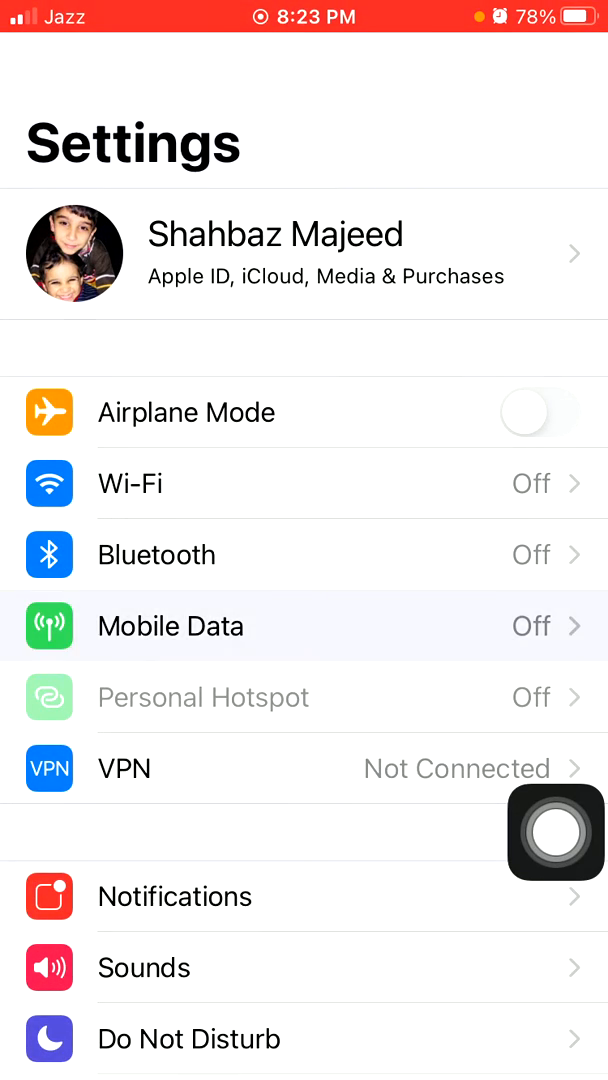
left_click(170, 626)
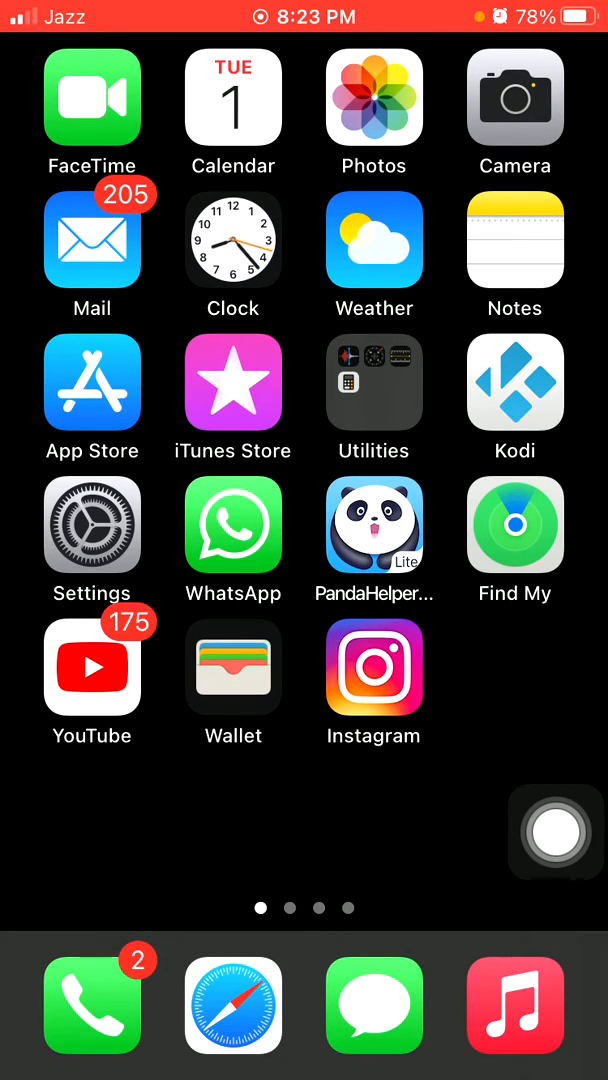
Turn Airplane Mode on in Settings and return to the home screen
left_click(92, 524)
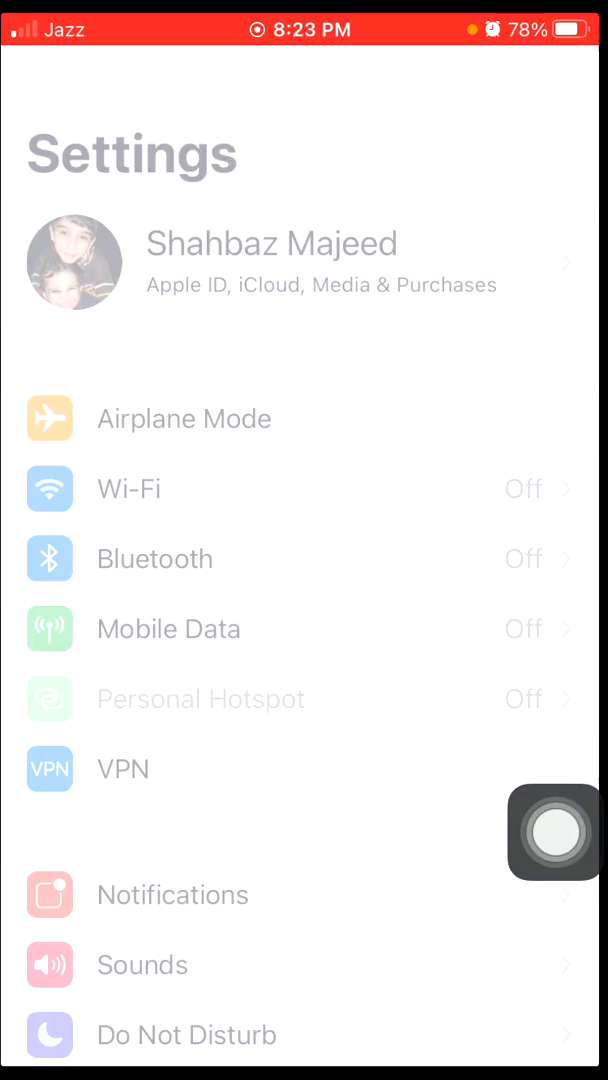
left_click(540, 412)
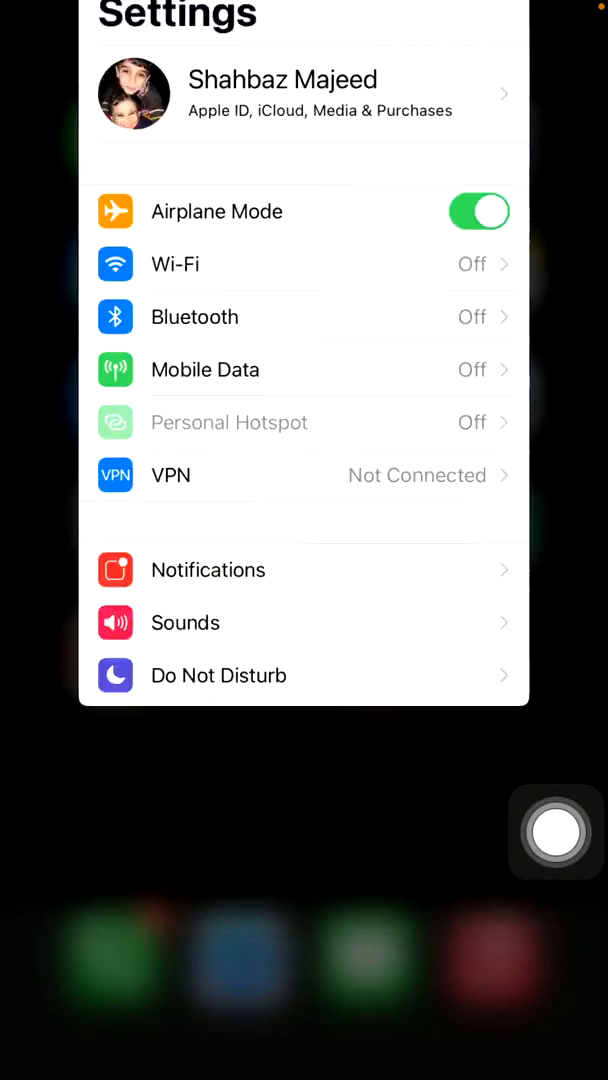
key("home")
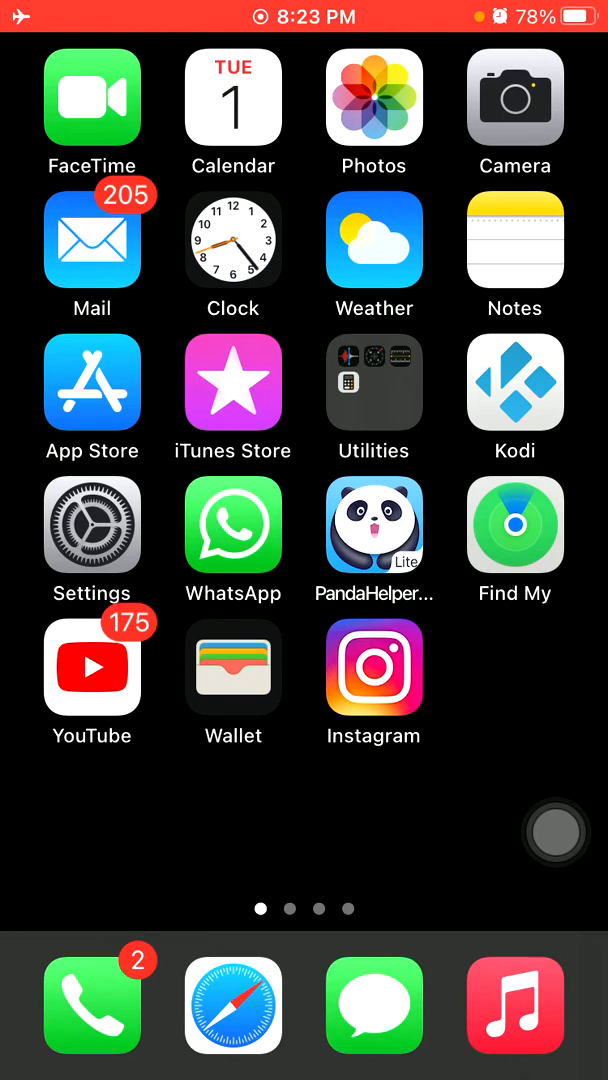
Turn Airplane Mode back off to restore service, go home, and reopen Settings
left_click(92, 524)
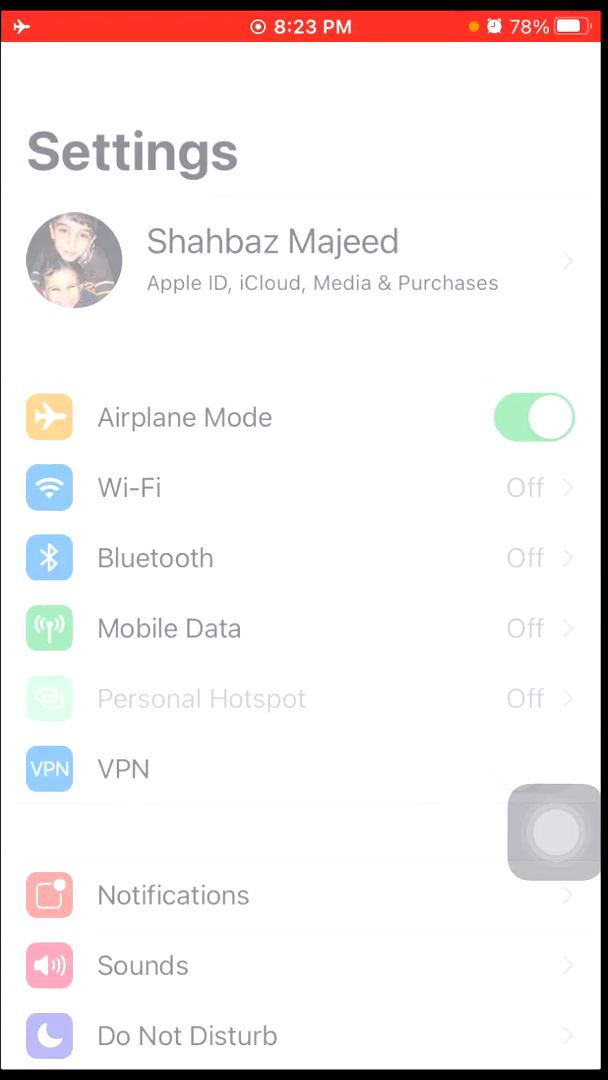
left_click(534, 416)
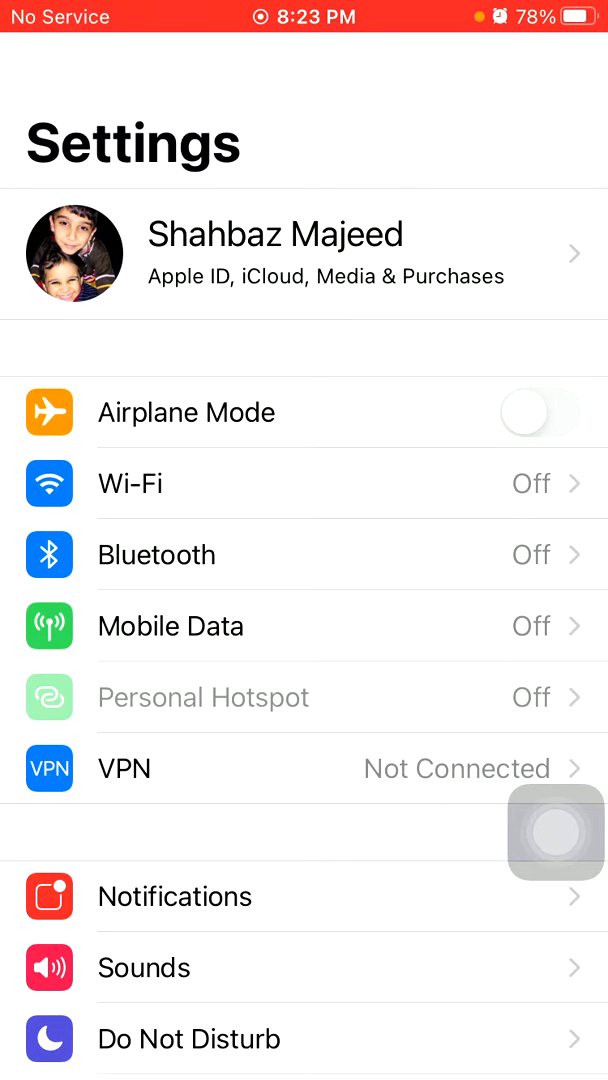
left_click(556, 832)
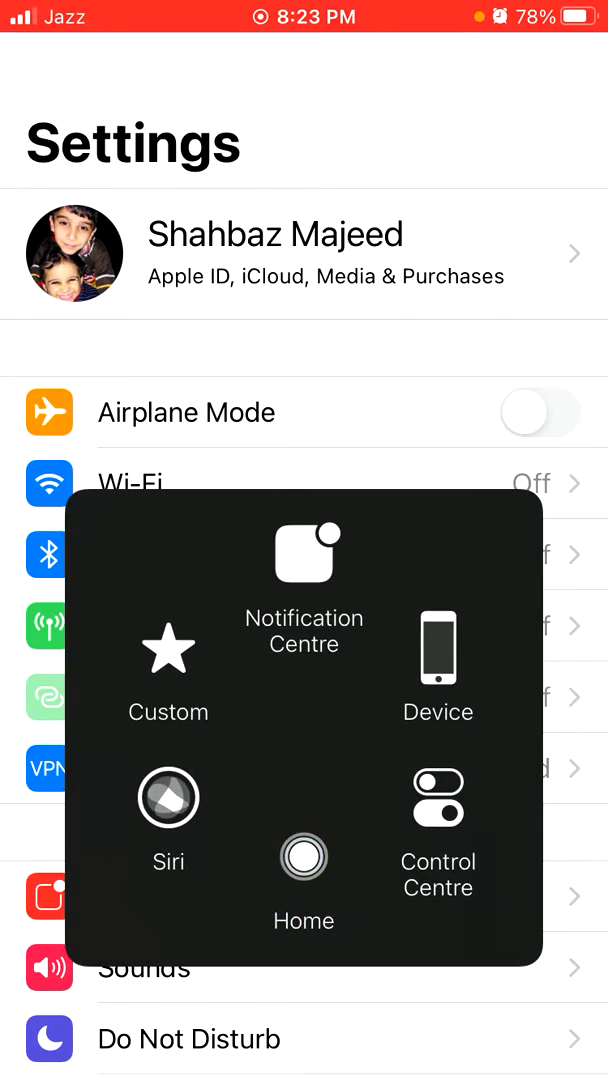
left_click(304, 856)
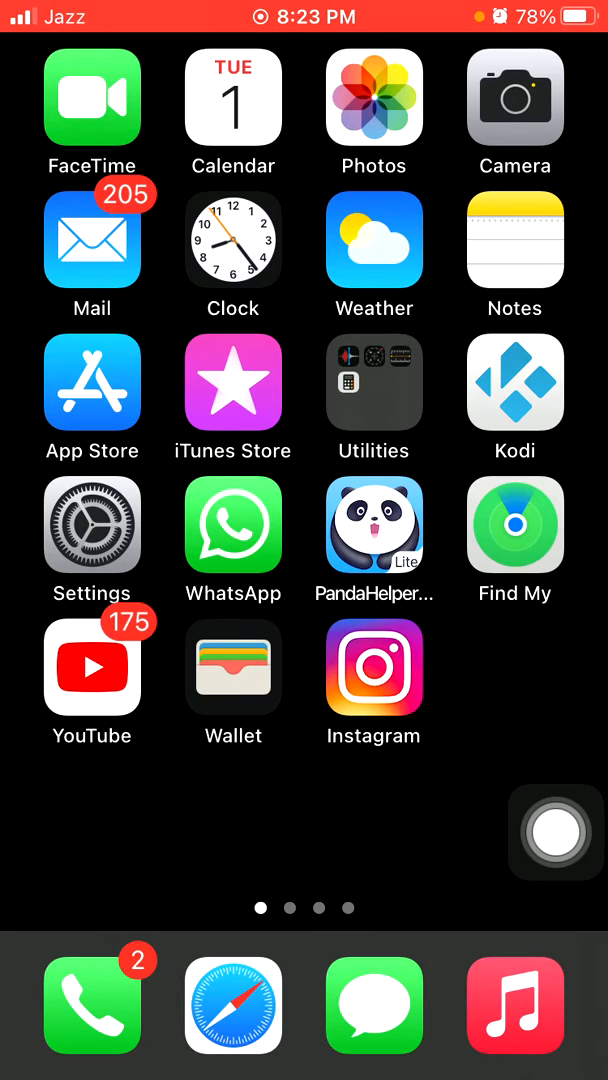
left_click(92, 524)
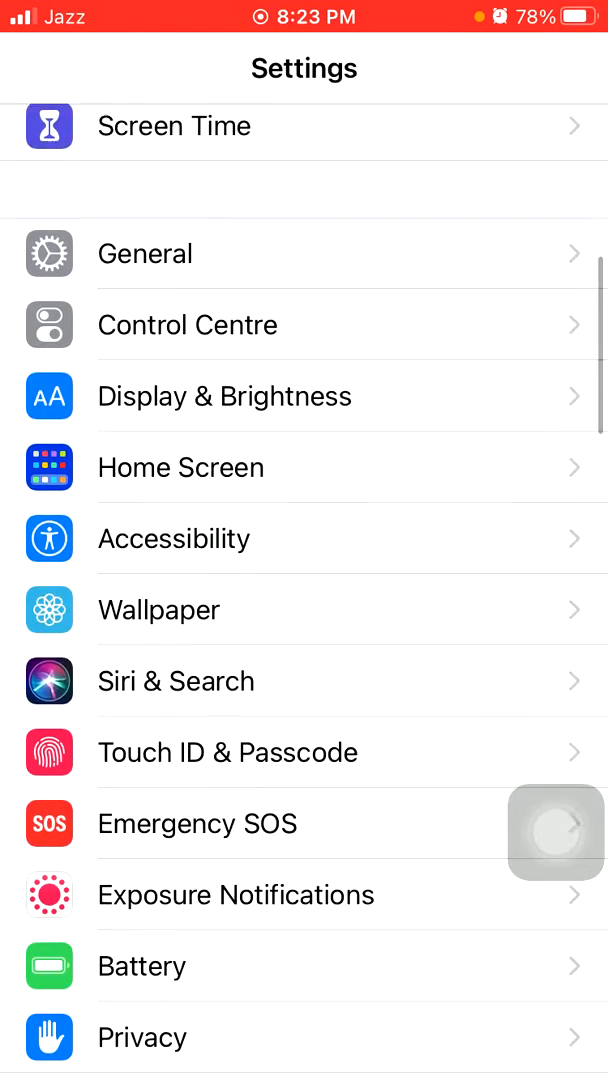
Leave Settings for the home screen via AssistiveTouch Home
left_click(144, 252)
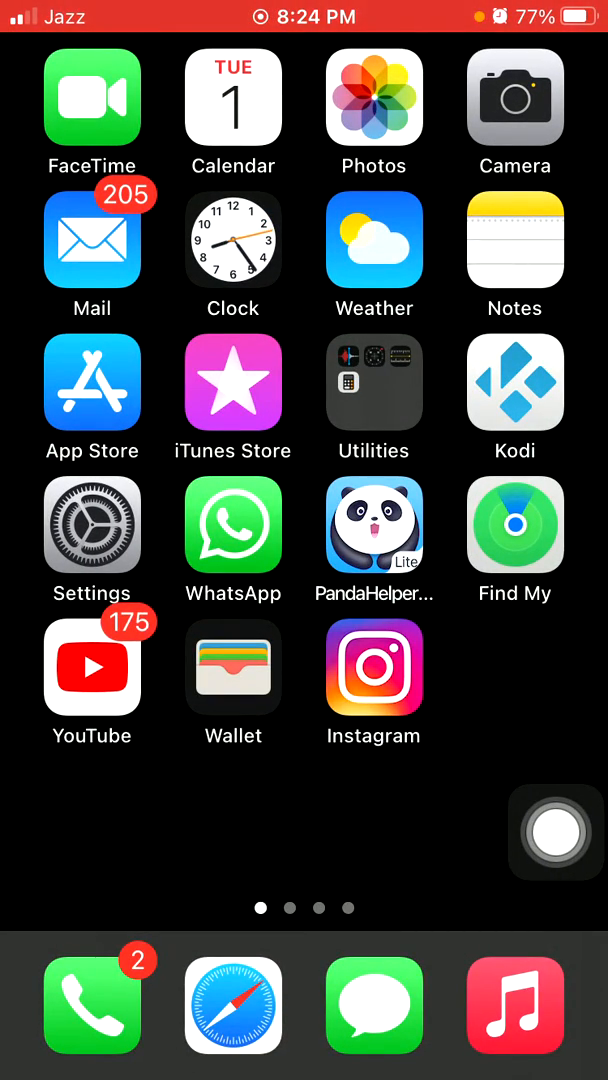
View the App Store account's pending updates (Spotify, Snapchat, Instagram) and start leaving
left_click(92, 524)
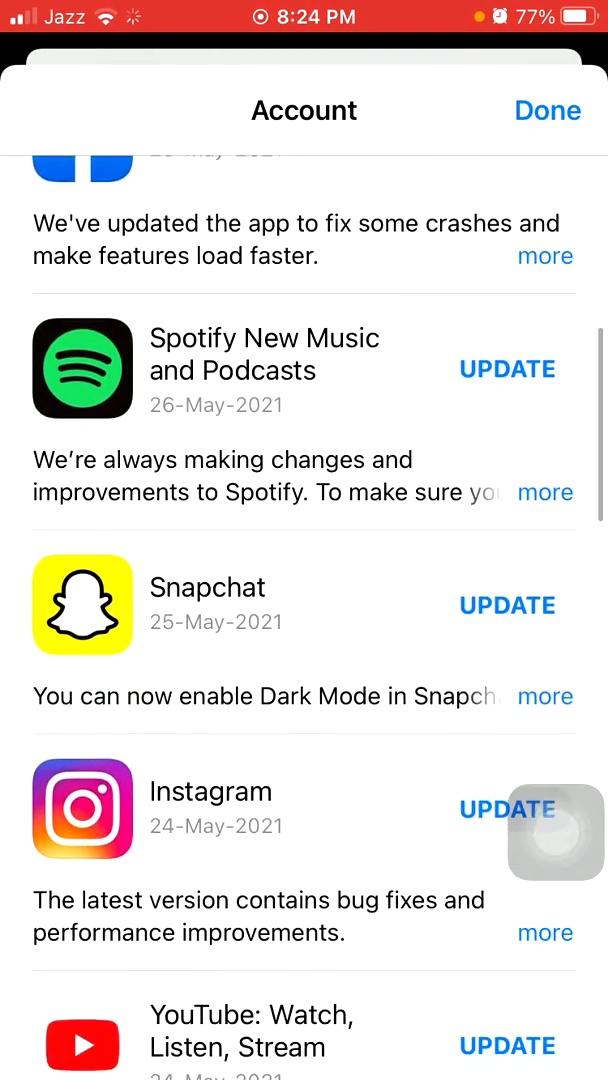
scroll("down", 3)
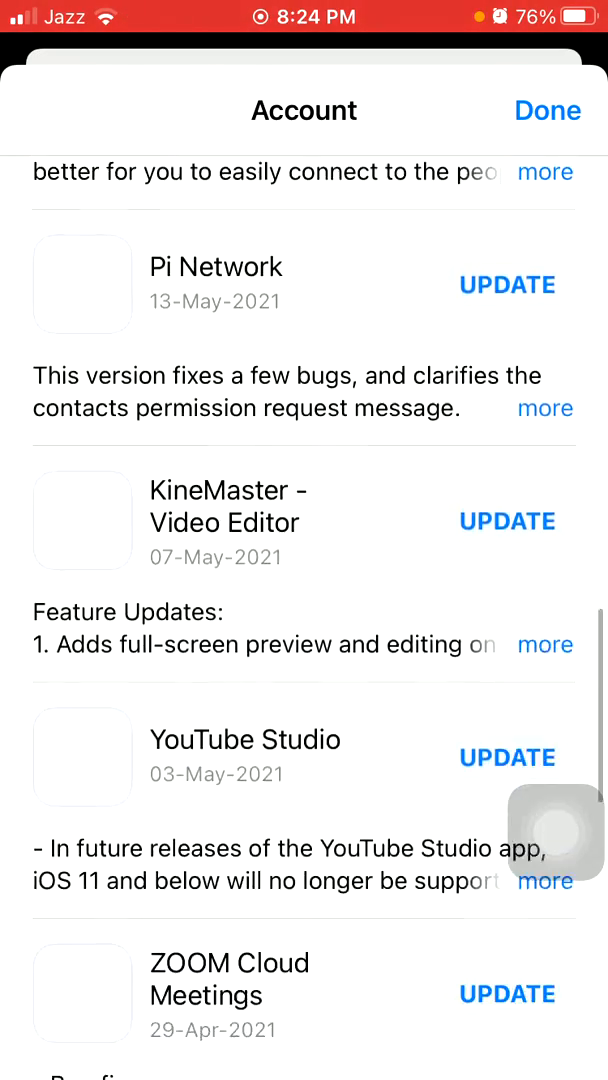
left_click(548, 110)
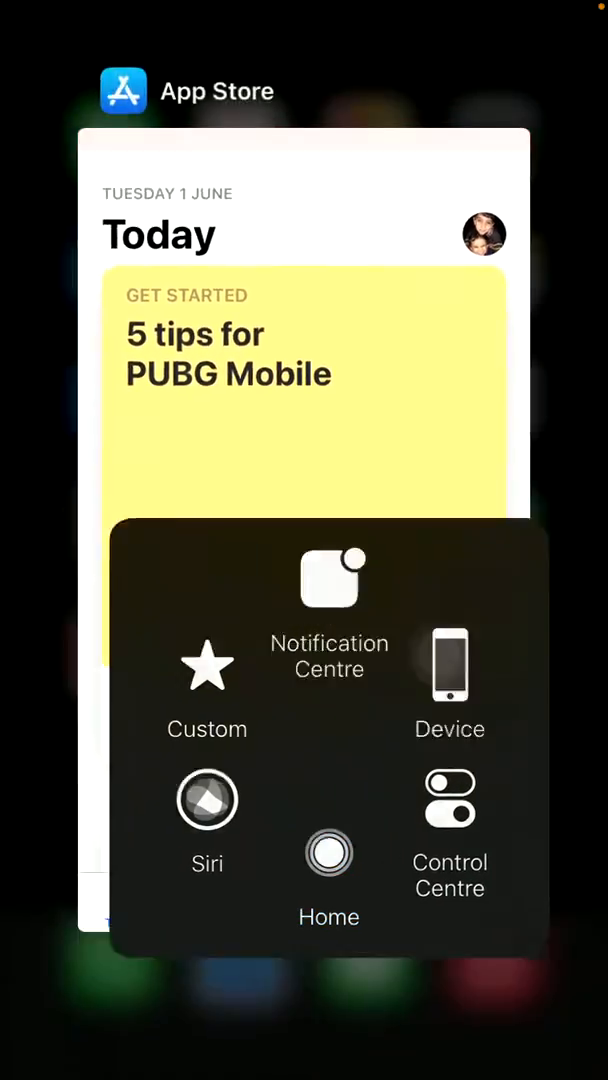
View the Software Update page showing iOS 14.6 available, then return to the home screen
left_click(328, 852)
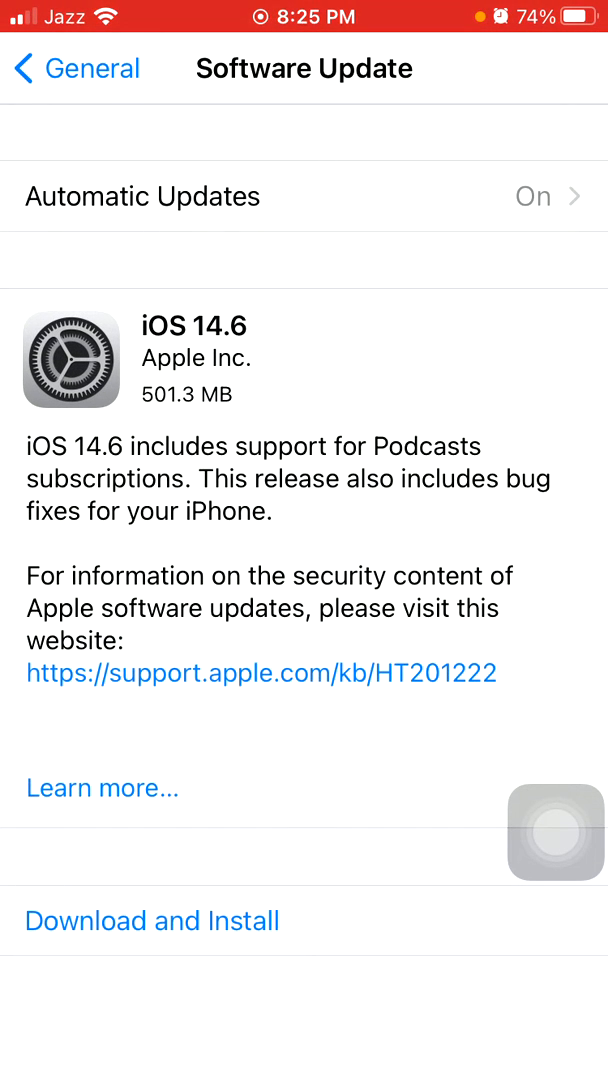
left_click(556, 832)
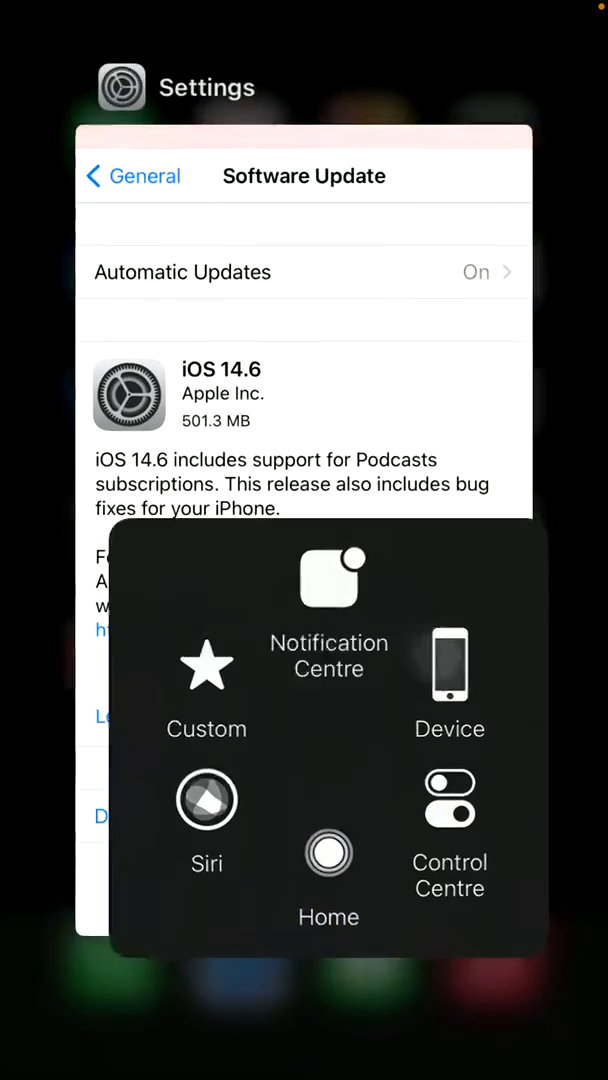
left_click(328, 852)
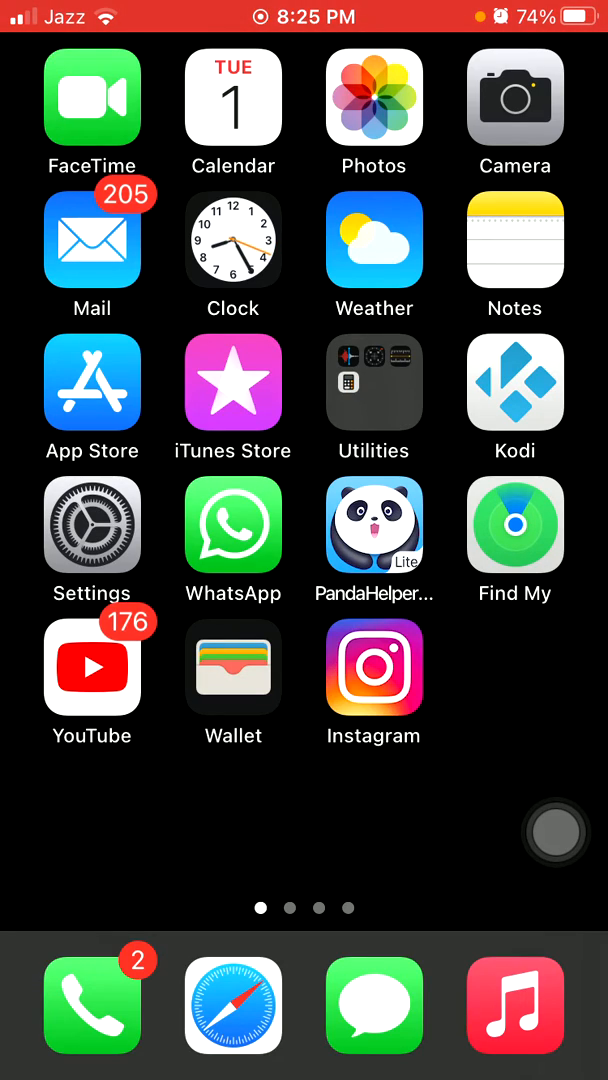
left_click(92, 524)
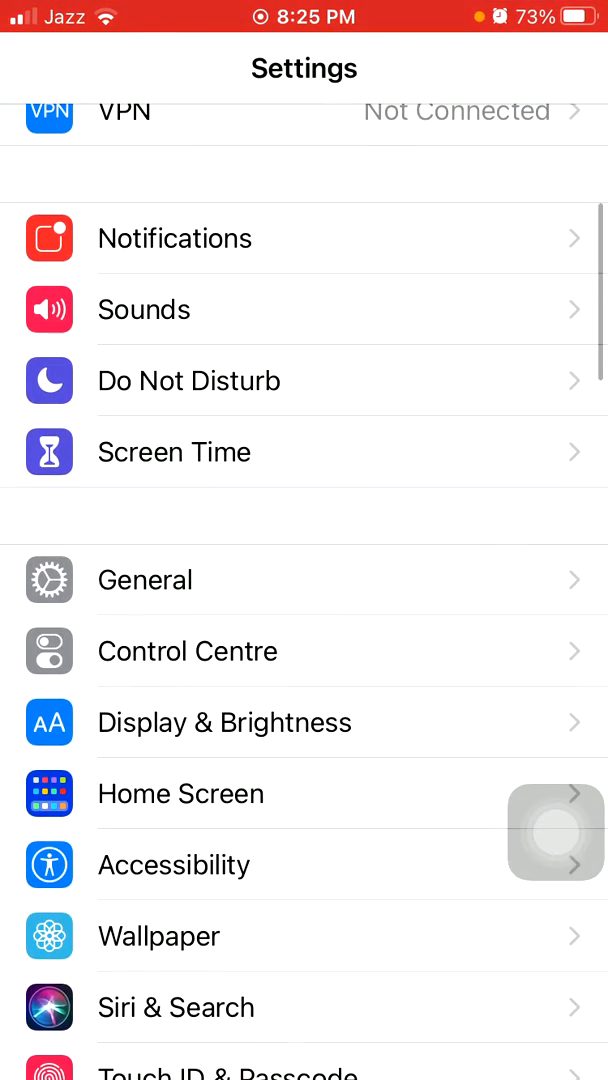
left_click(144, 580)
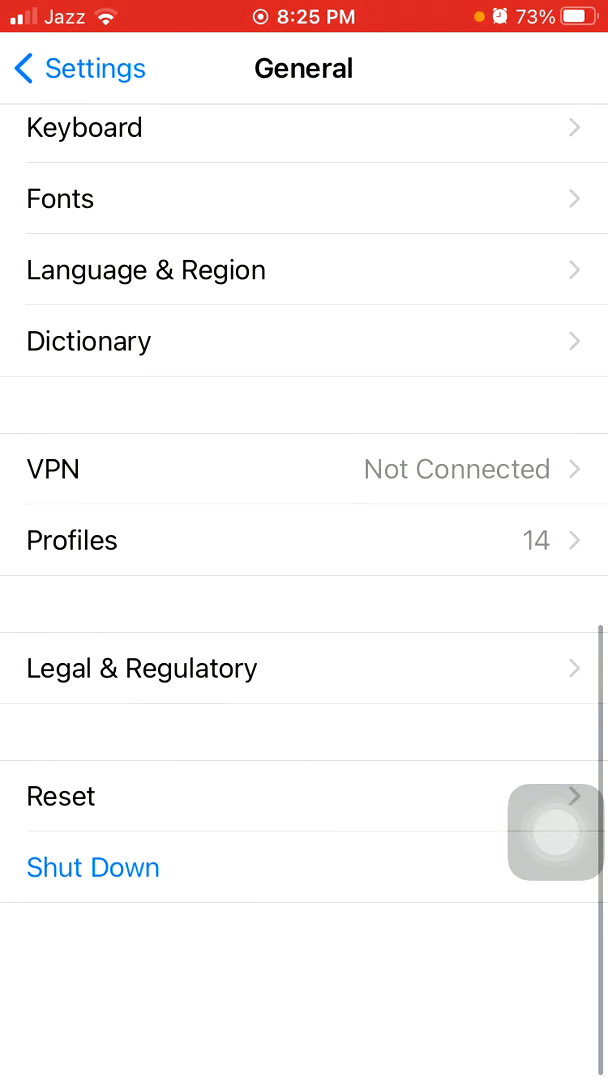
left_click(60, 796)
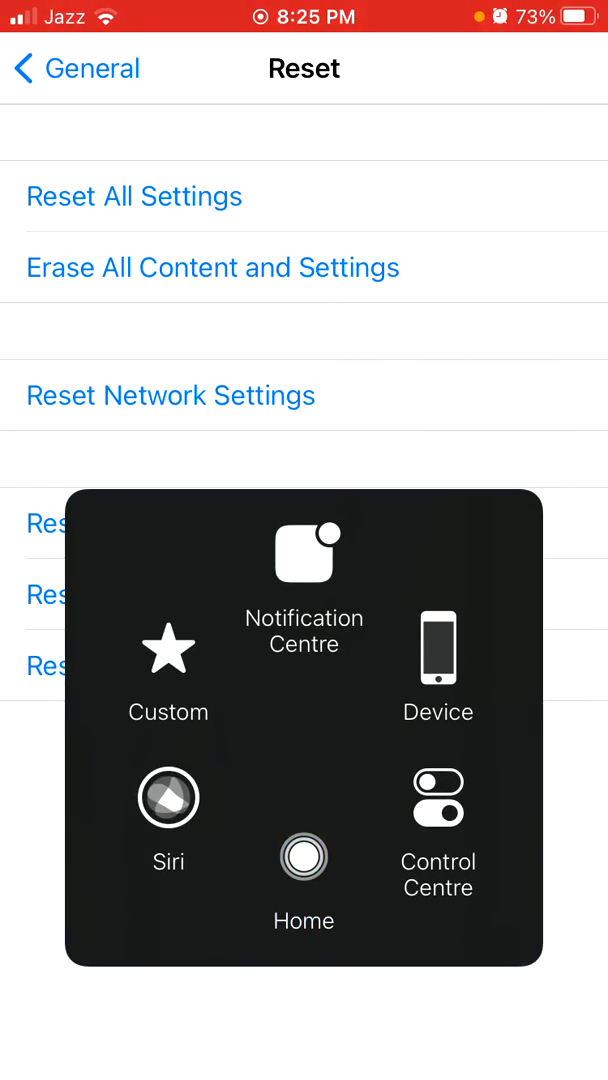
left_click(304, 856)
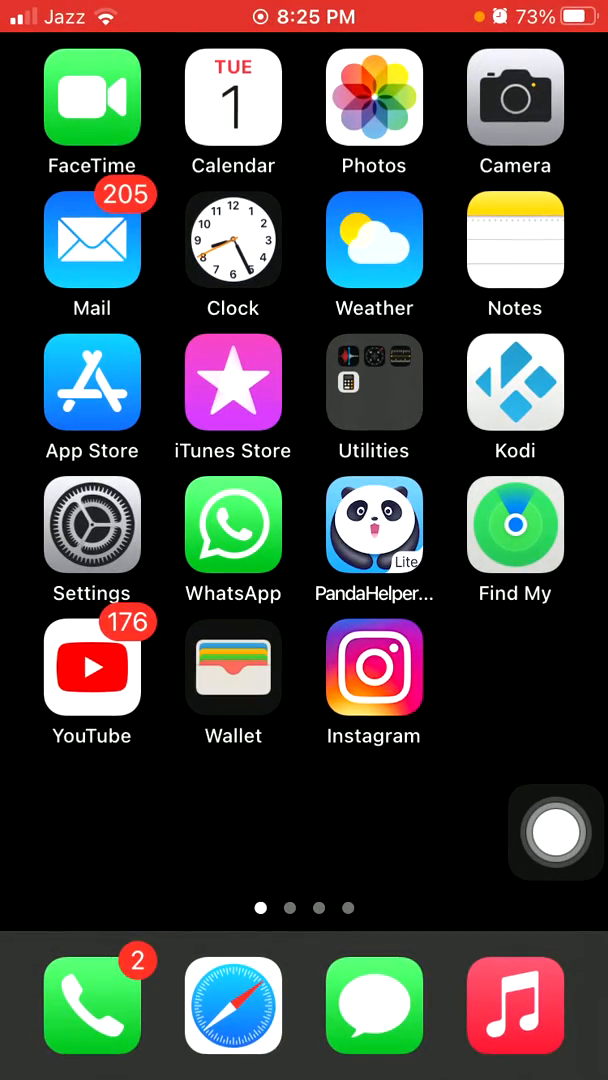